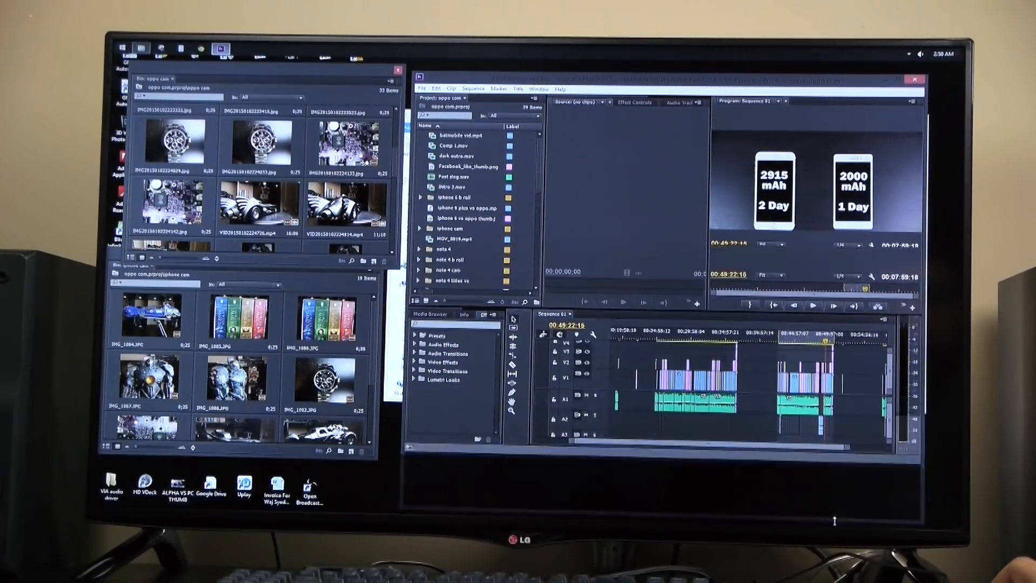
Scrub the playhead to two nearby points in the sequence, then save the project with Ctrl+S.
{"action": "left_click", "coordinate": [790, 373]}
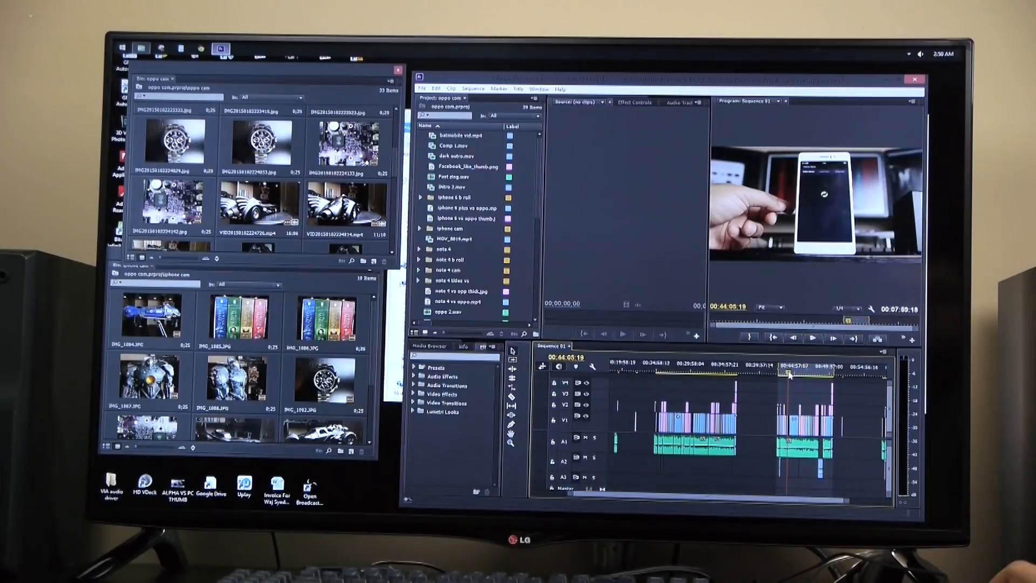
{"action": "left_click", "coordinate": [809, 375]}
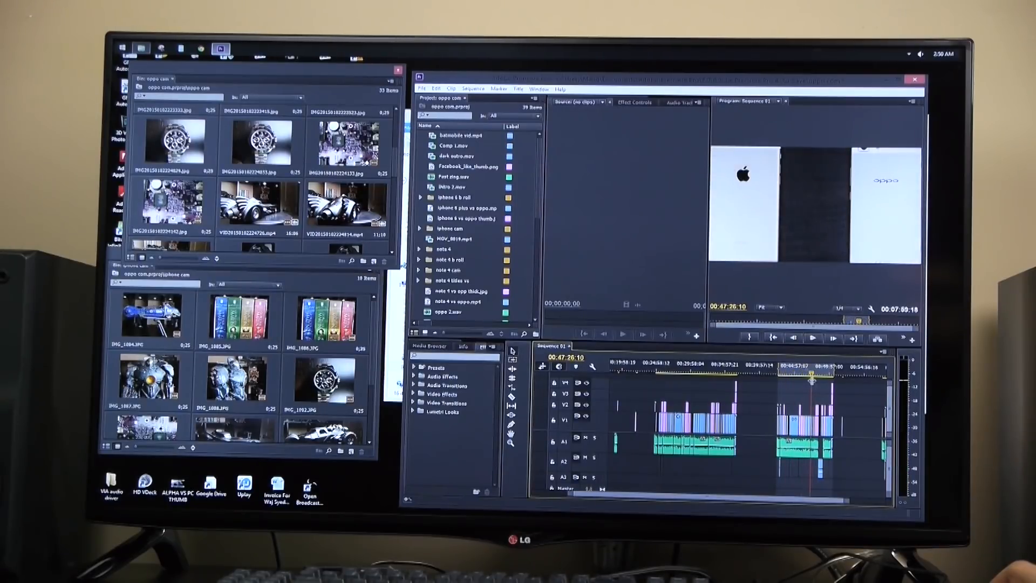
{"action": "key", "text": "ctrl+s"}
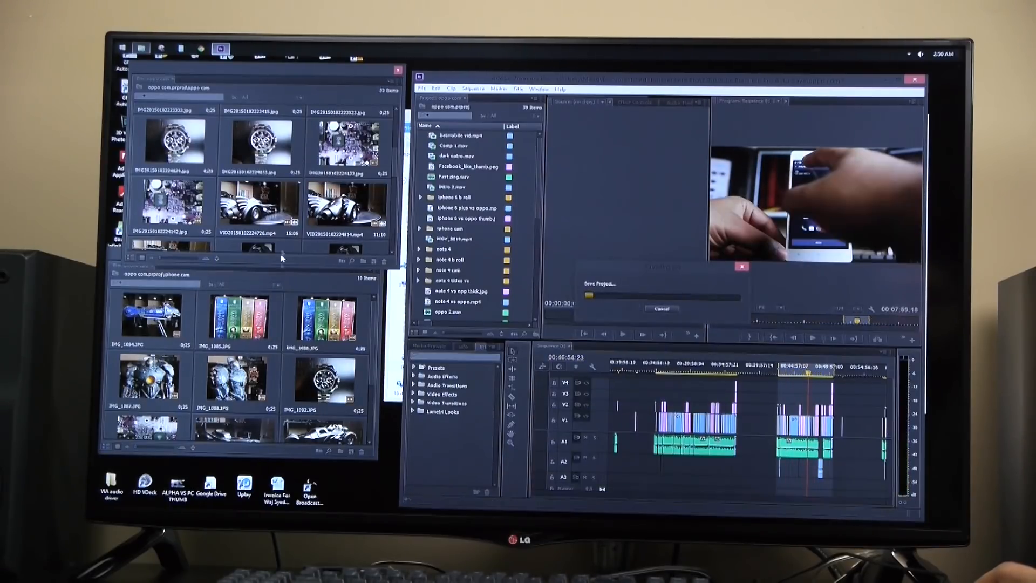